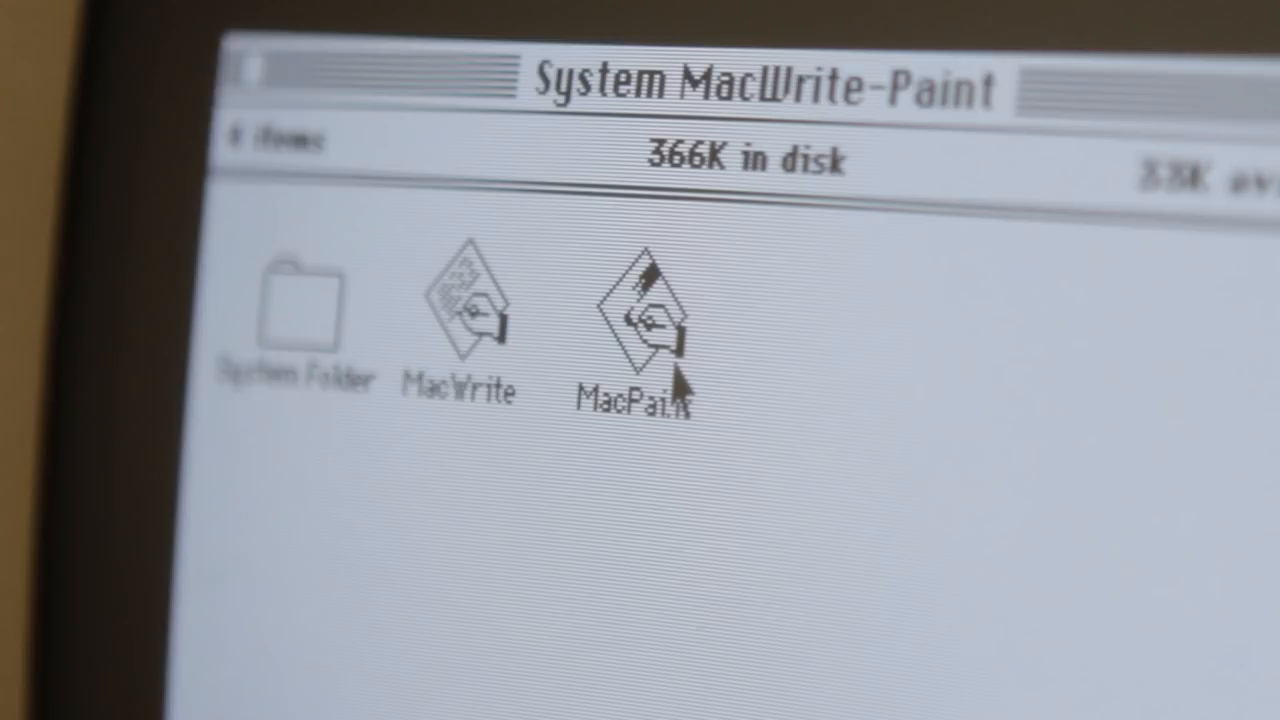
- Launch MacPaint from the System MacWrite-Paint disk window
double_click(645, 320)
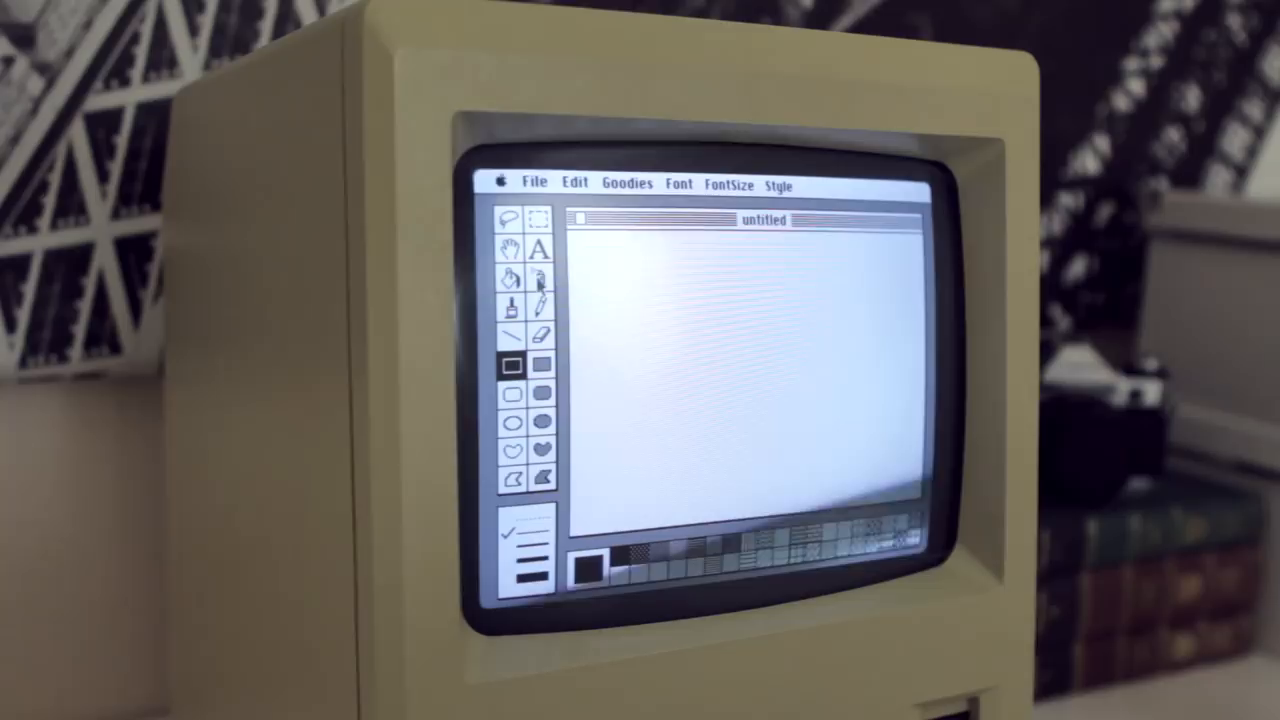
drag(635, 290, 780, 460)
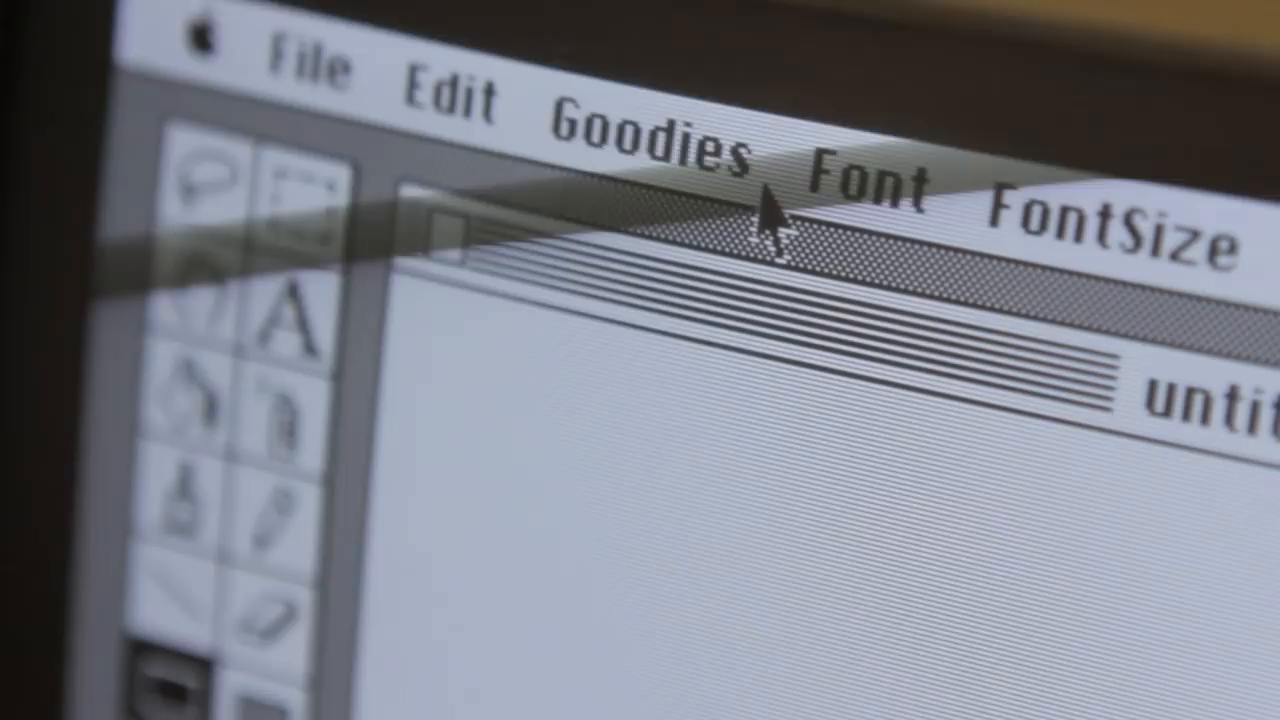
- Select the 'A' text tool from the MacPaint tool palette
click(650, 140)
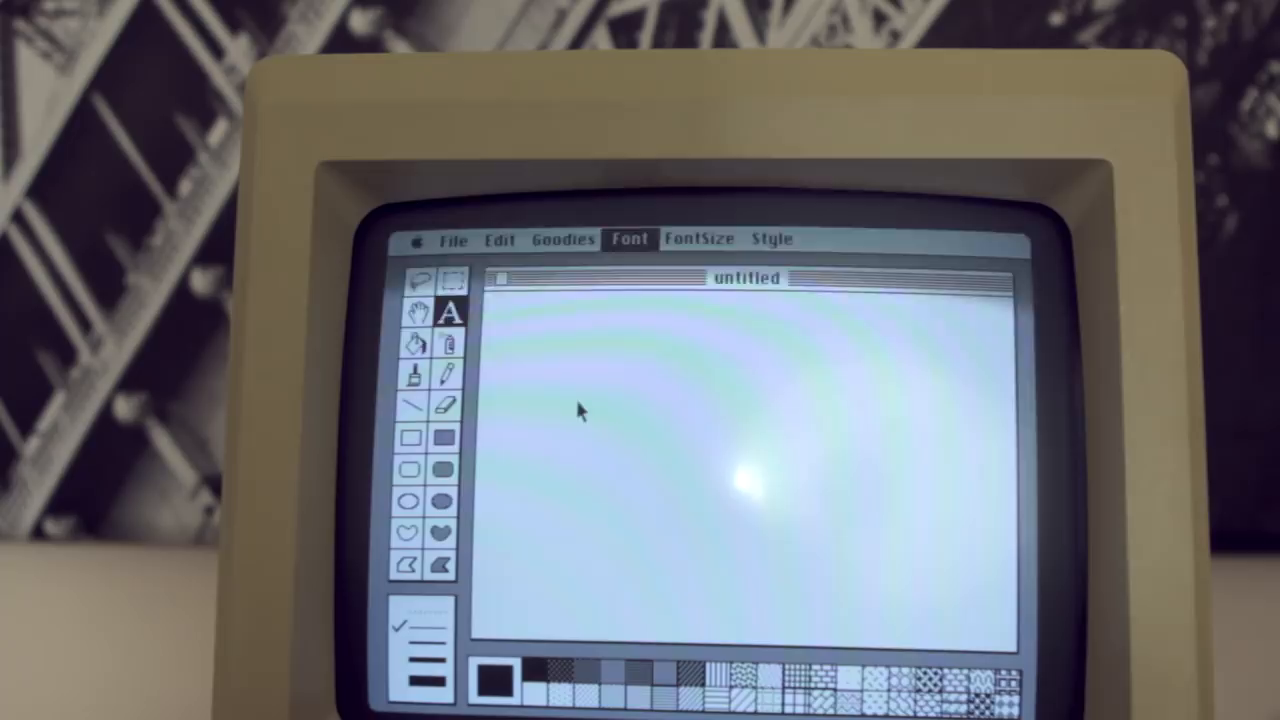
- Type 'EDIT ME!!!' on the canvas and trim it to 'EDIT ME!'
text(EDIT ME!!!)
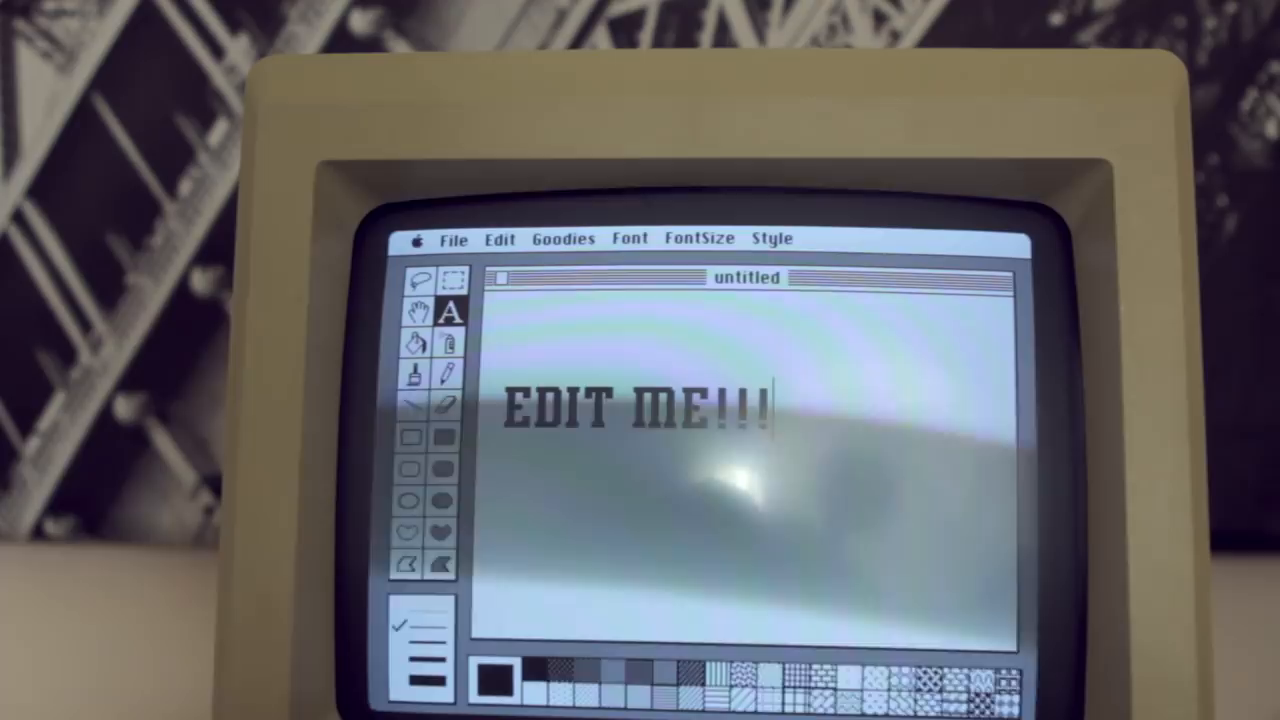
key(BackSpace)
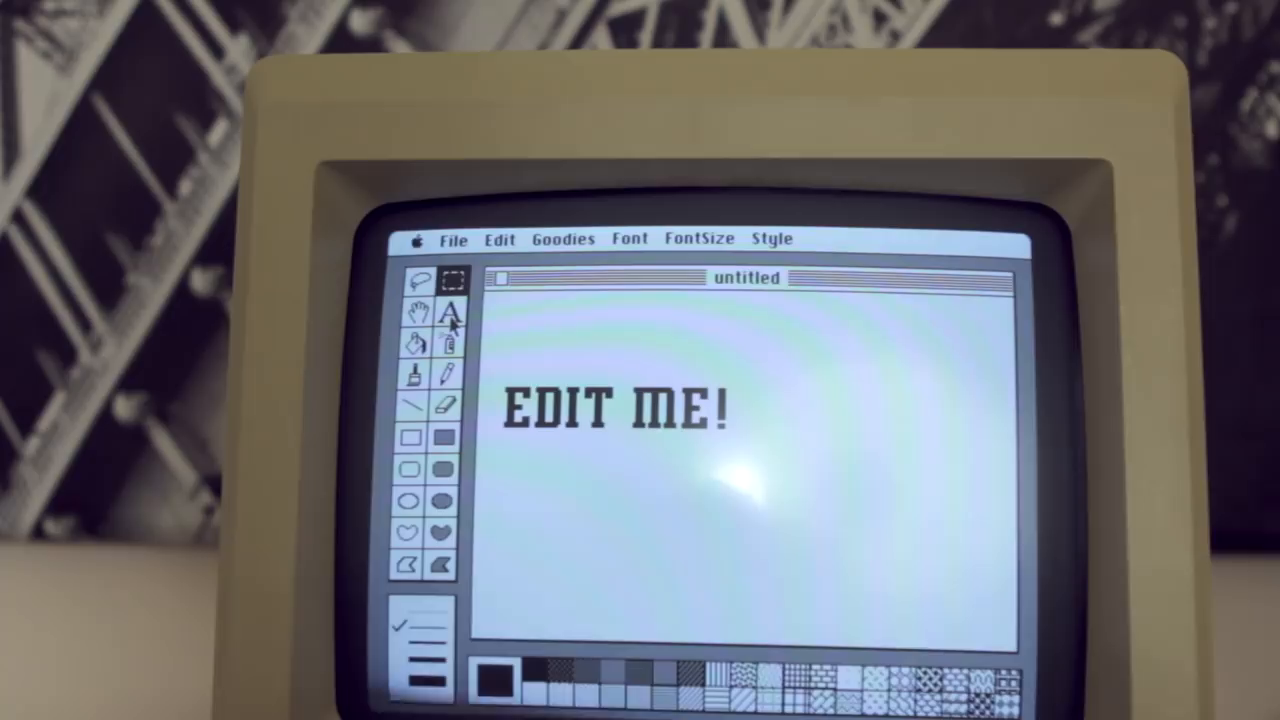